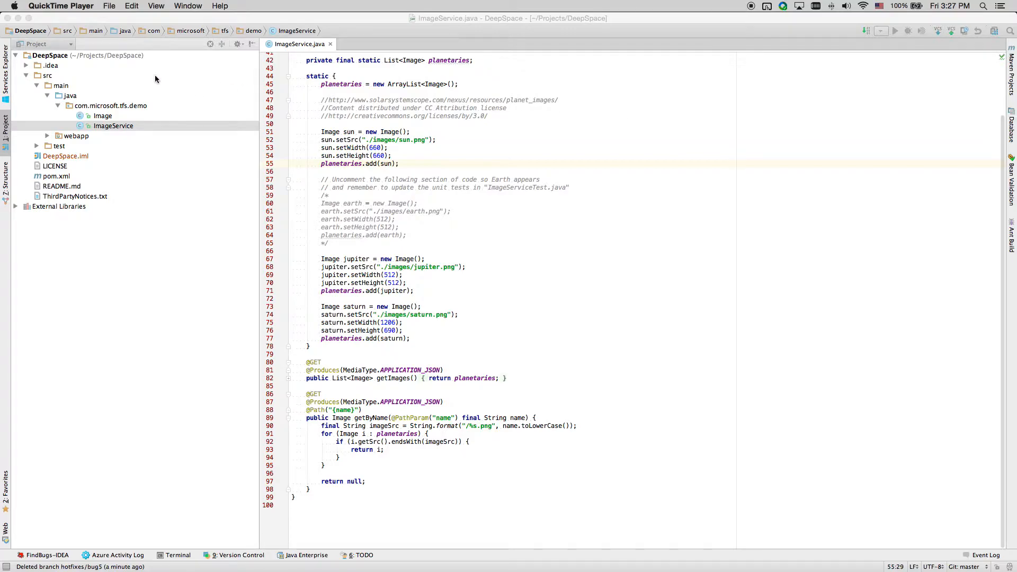
pyautogui.moveTo(107, 63)
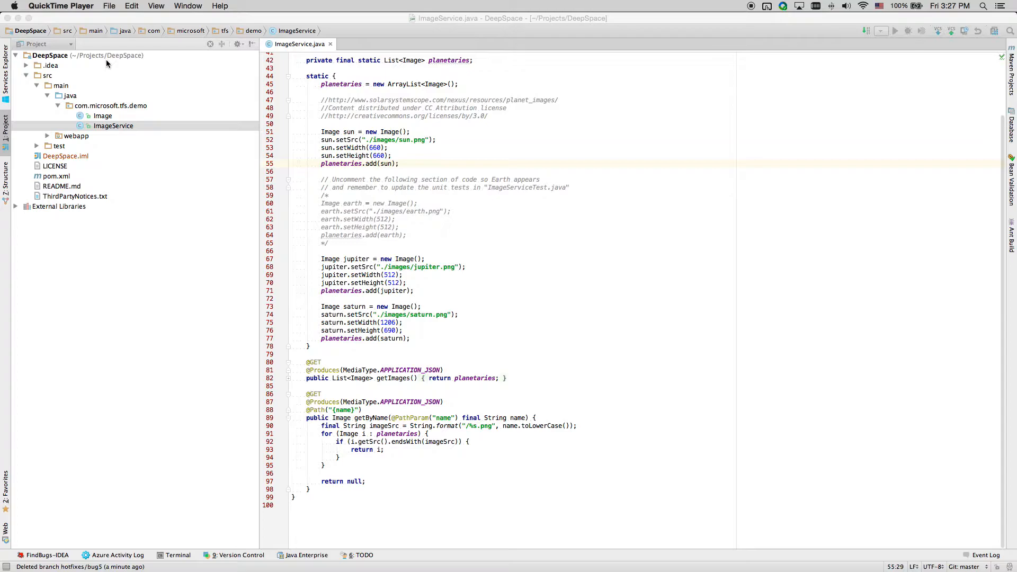
pyautogui.moveTo(538, 252)
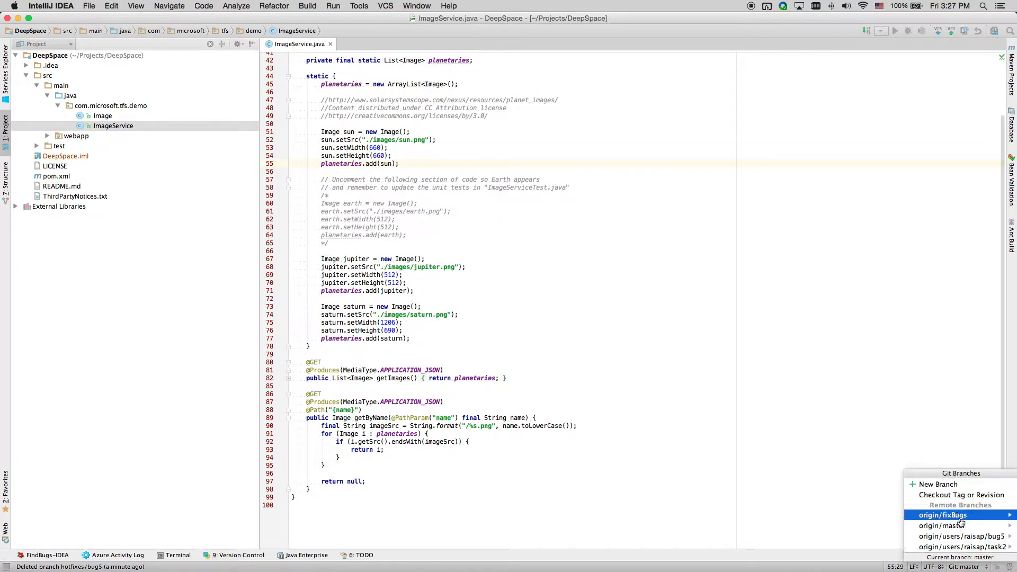
# Create and check out a new Git branch named hotfixes/bug5
pyautogui.click(938, 484)
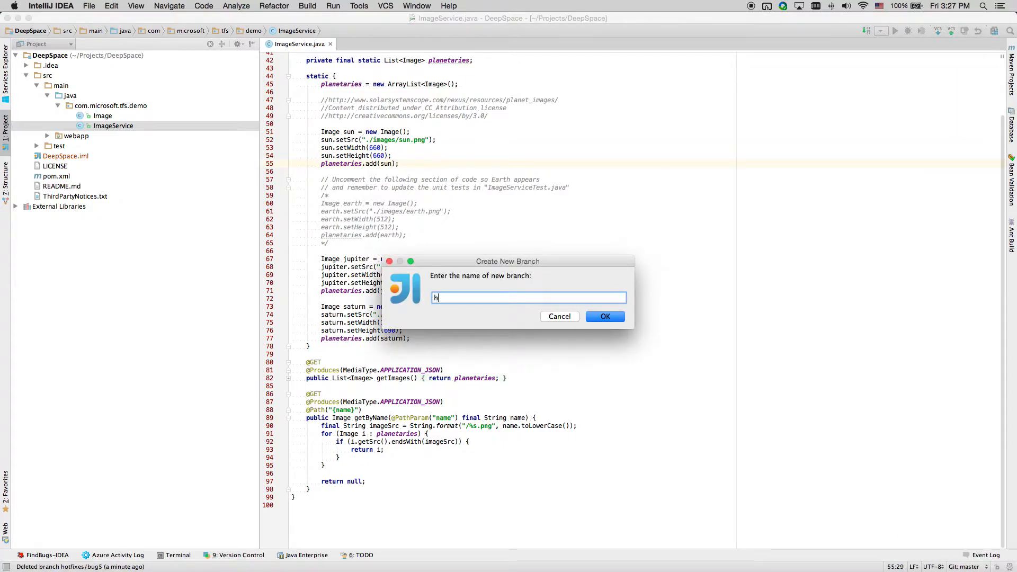
pyautogui.write('otfixes/bug5')
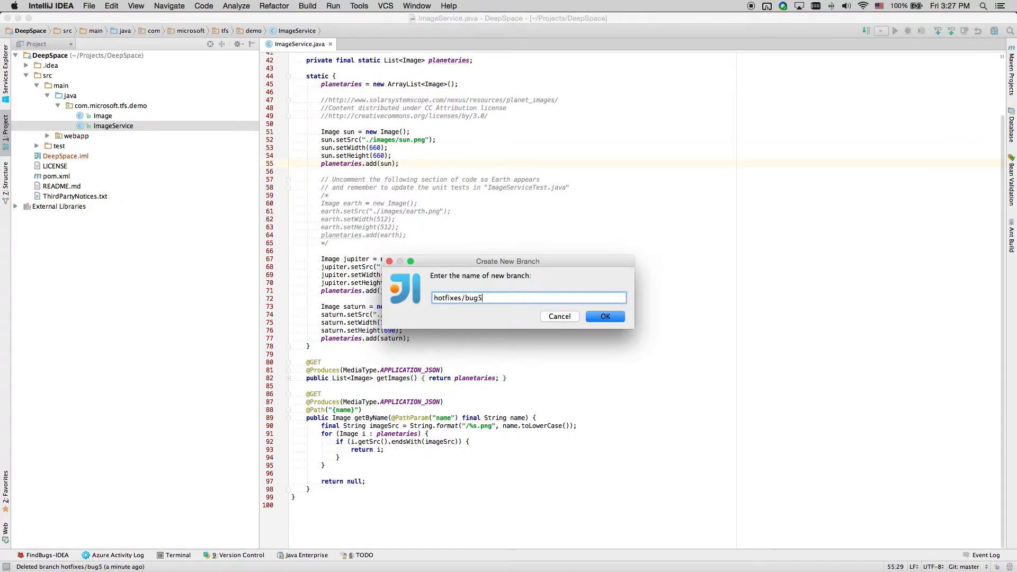
pyautogui.click(604, 317)
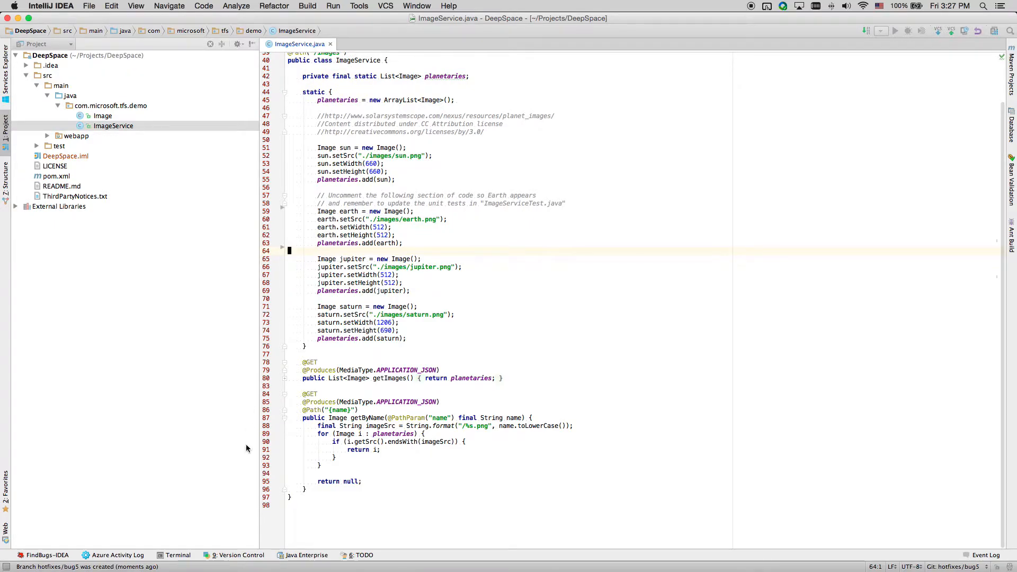
# Commit the ImageService.java change with the message 'Fix bug #5'
pyautogui.click(242, 555)
pyautogui.write('Fix bug #5 unit test.')
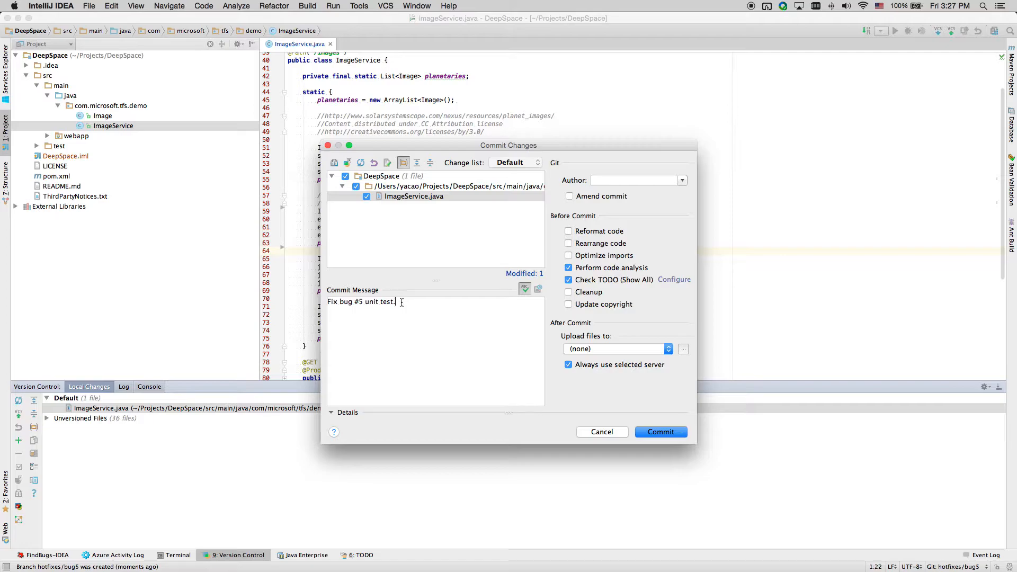
pyautogui.press('backspace')
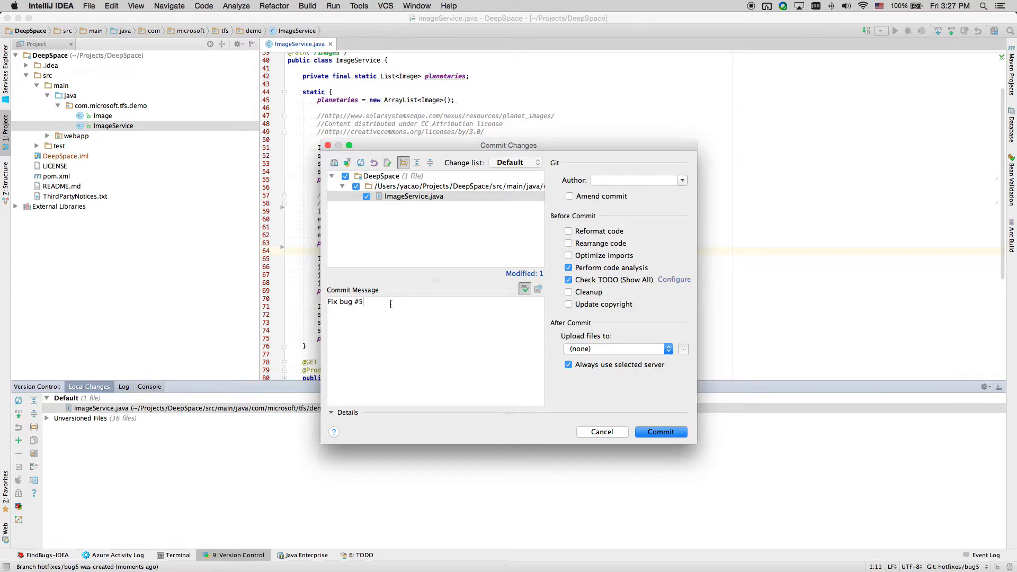
pyautogui.doubleClick(358, 302)
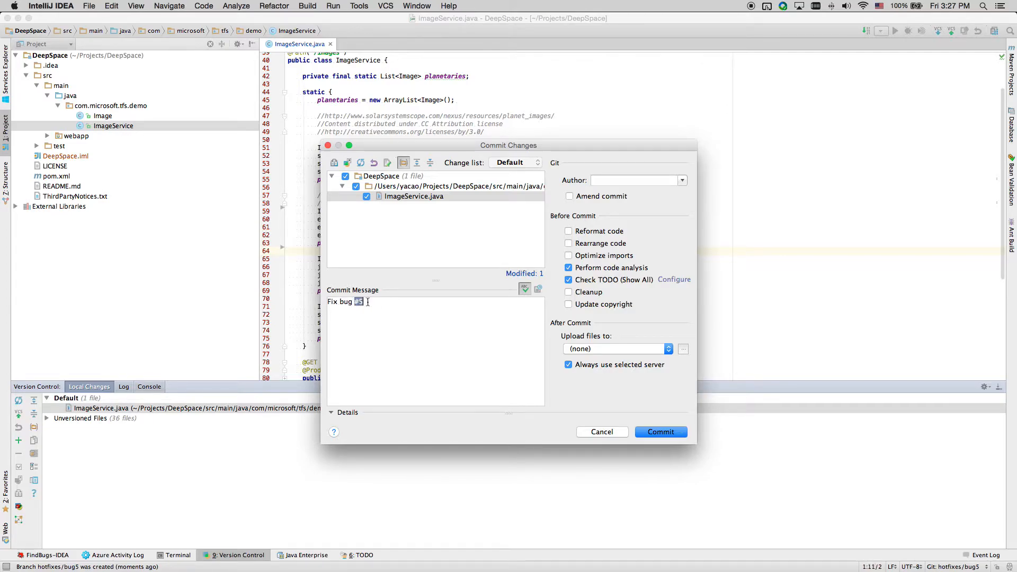
pyautogui.click(687, 433)
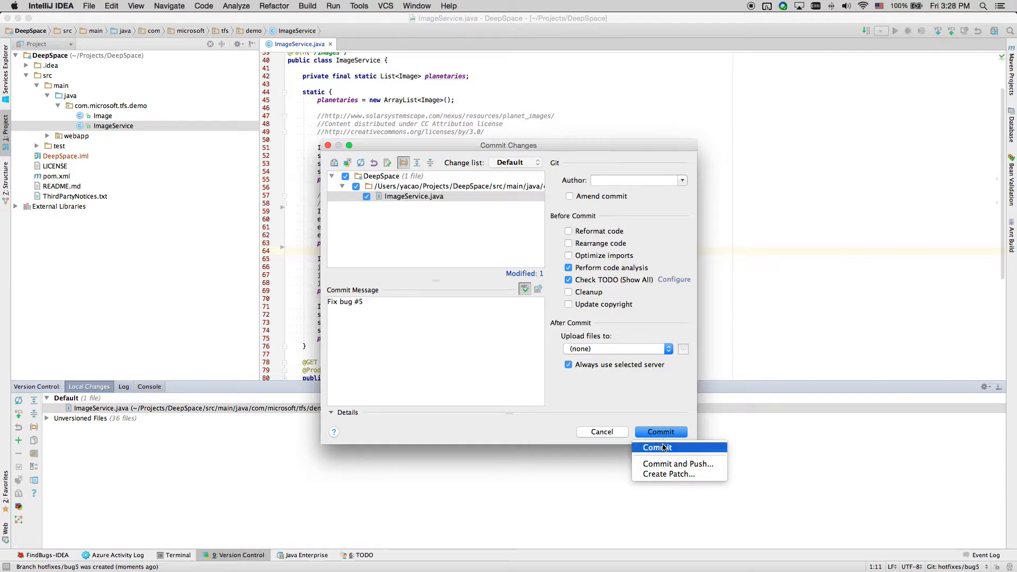
pyautogui.click(657, 447)
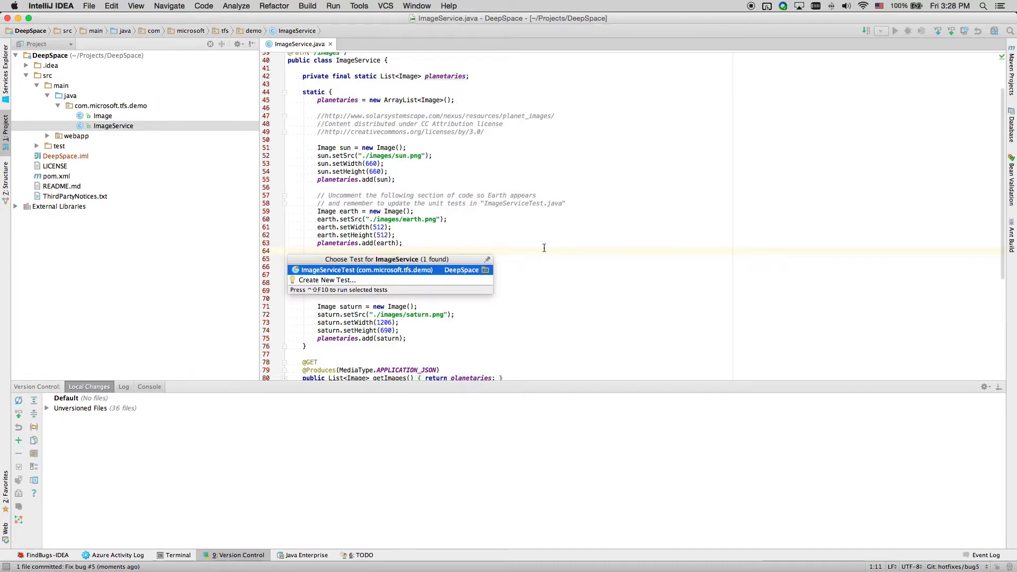
# Uncomment the getByNameEarth test and commit it as 'Fix bug #5 unit test.'
pyautogui.click(365, 269)
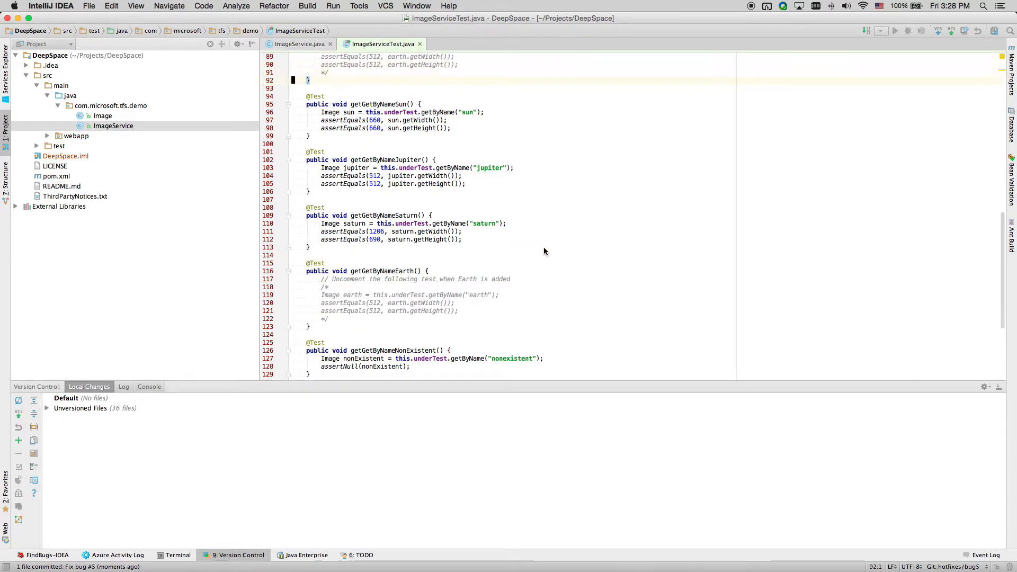
pyautogui.click(318, 270)
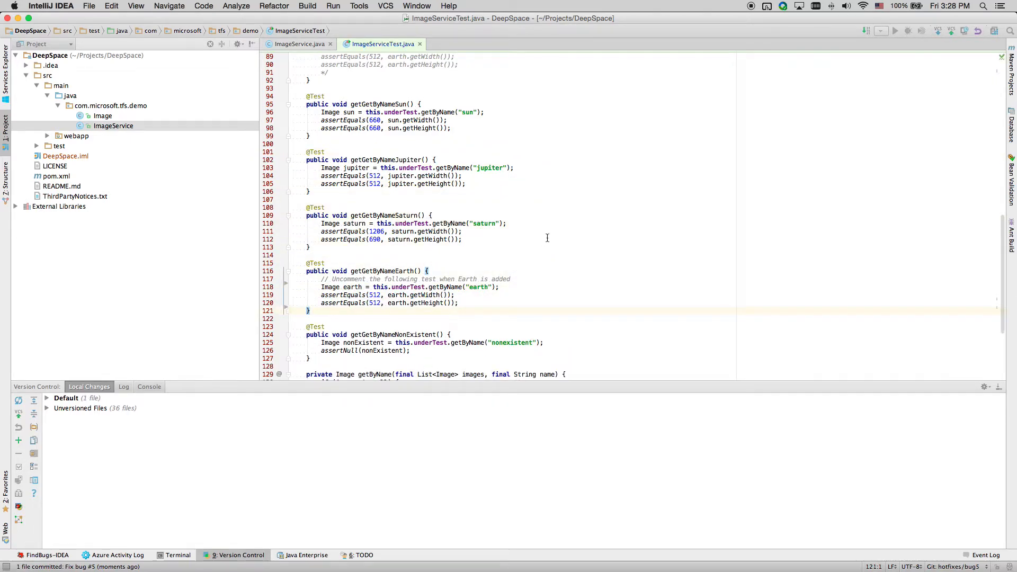
pyautogui.click(46, 398)
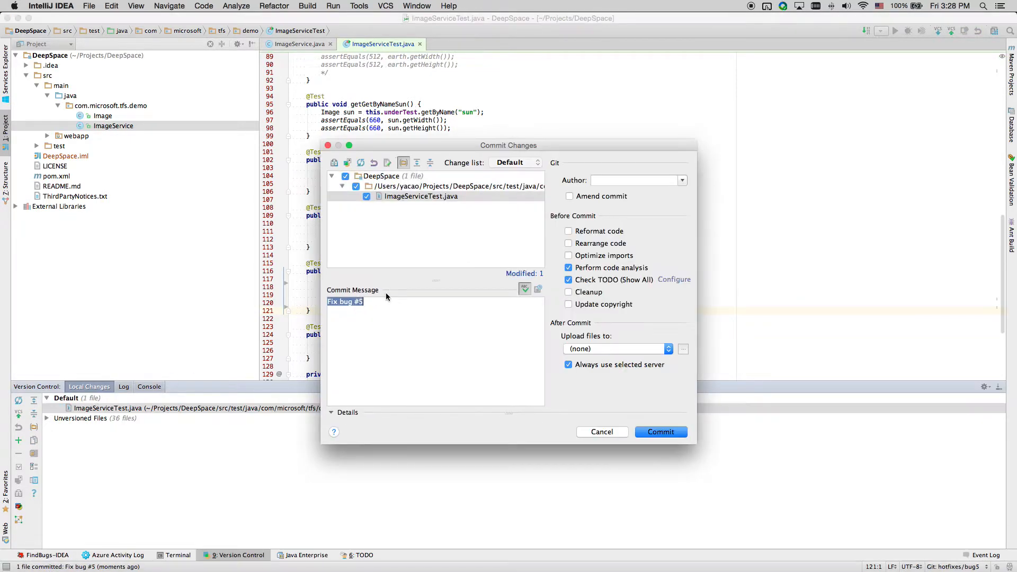
pyautogui.write('unit test.')
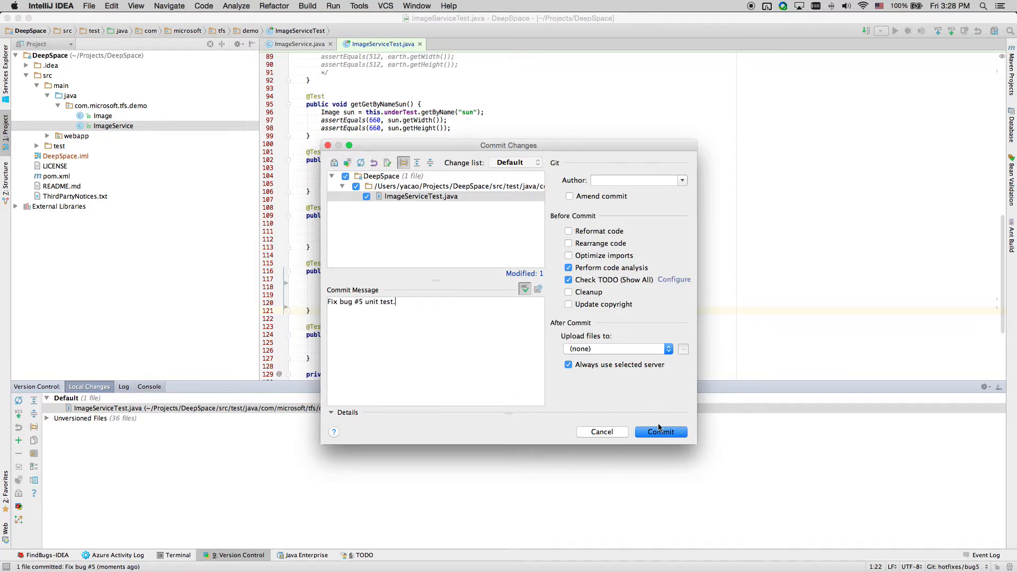
pyautogui.click(660, 432)
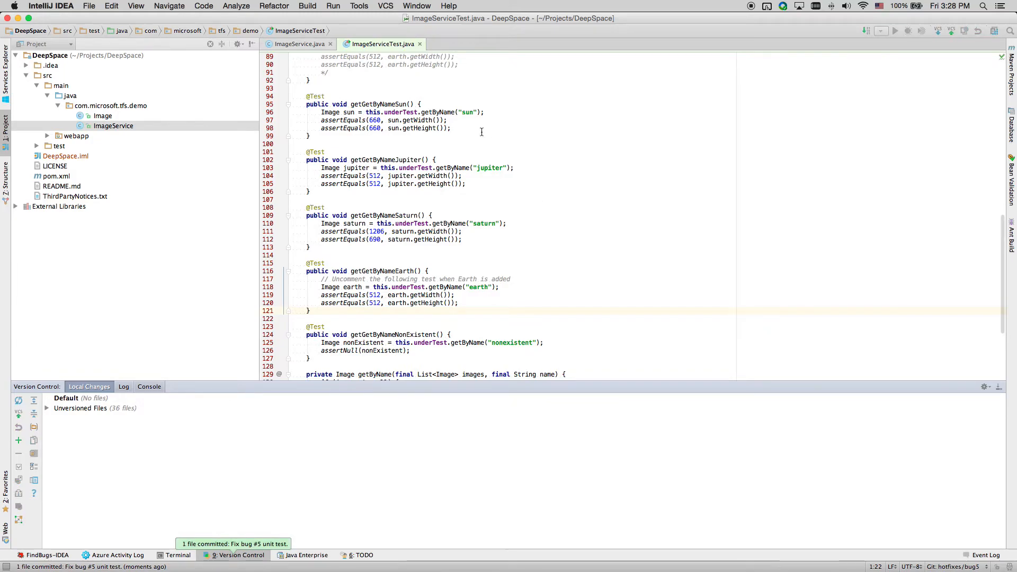
pyautogui.moveTo(386, 53)
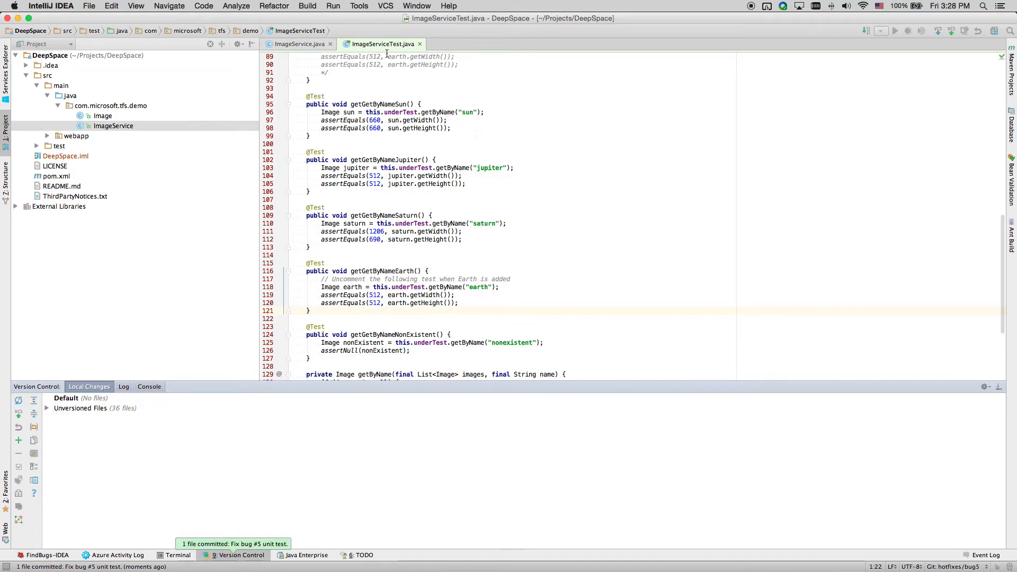
# Start a pull request from hotfixes/bug5 into master via VCS > Git
pyautogui.click(385, 6)
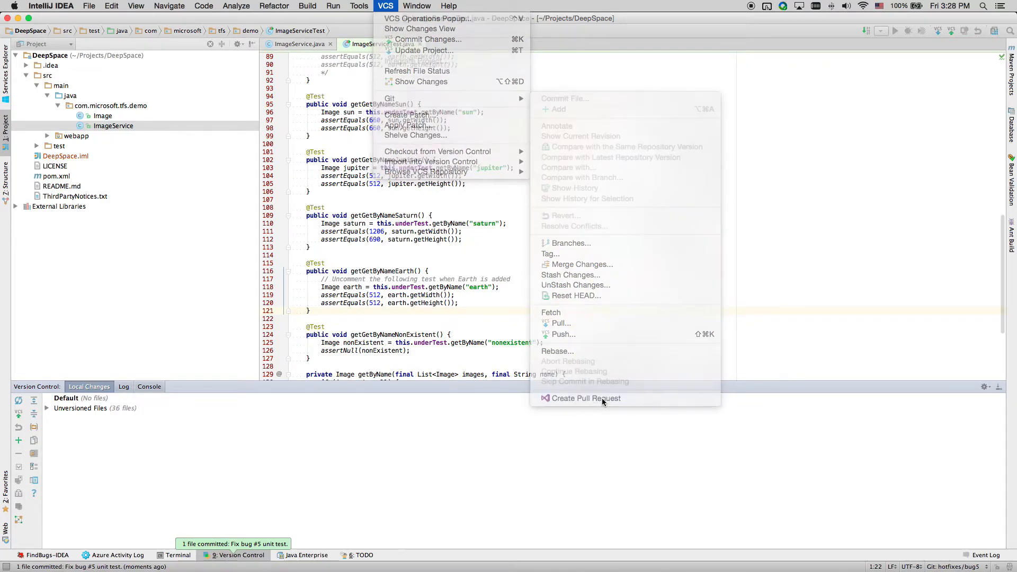
pyautogui.click(586, 398)
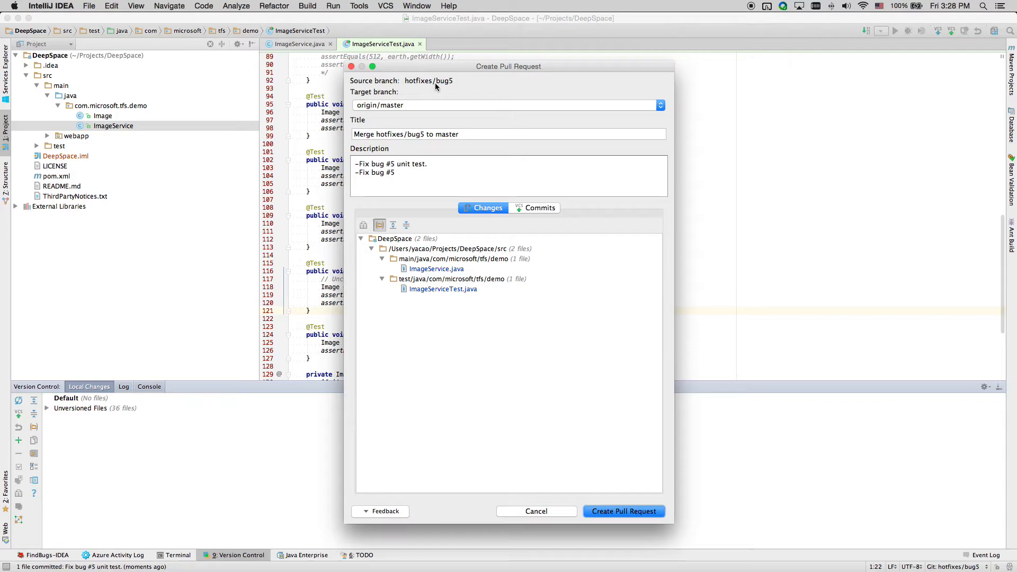
pyautogui.moveTo(431, 112)
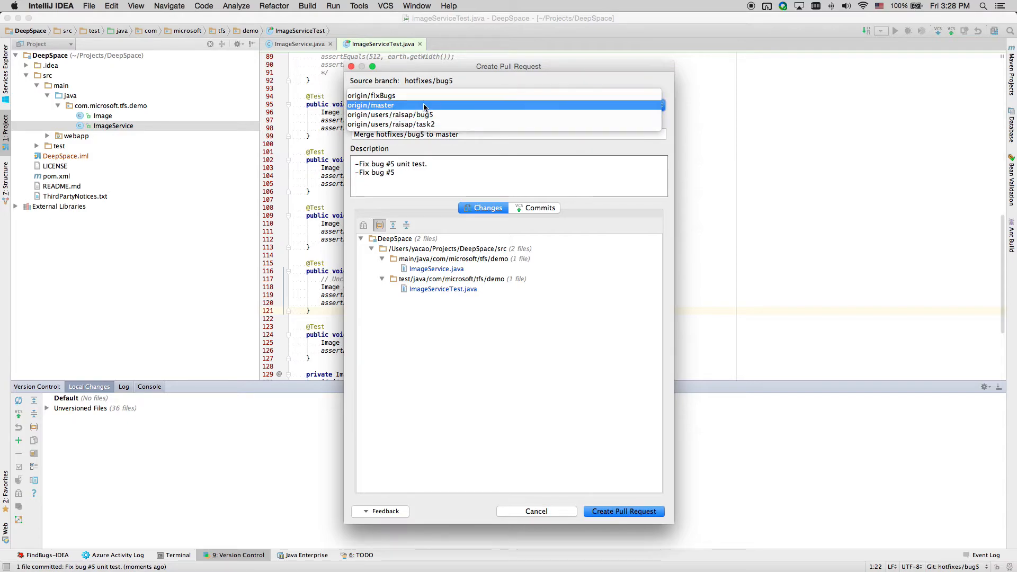
pyautogui.click(370, 105)
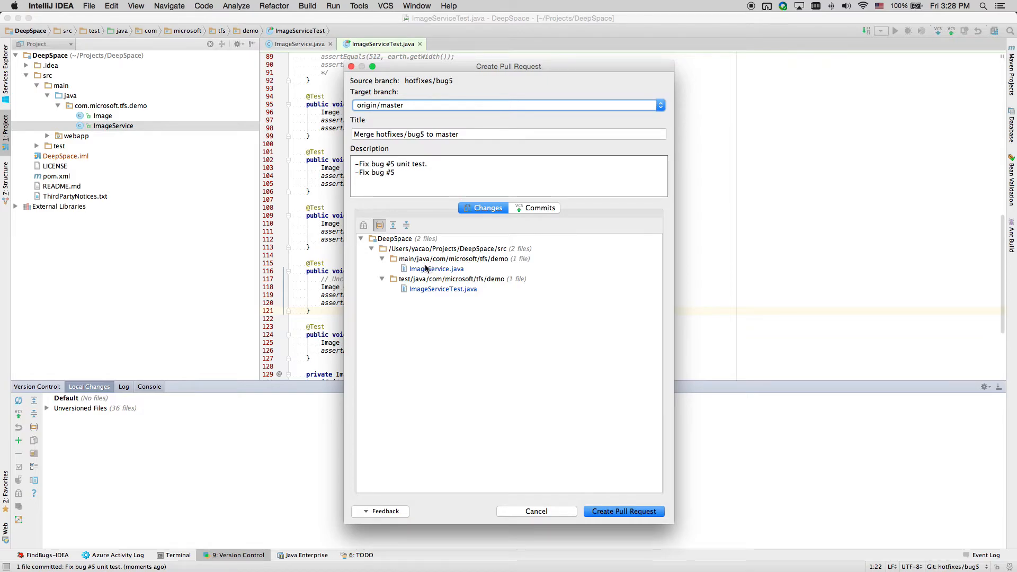
pyautogui.moveTo(470, 269)
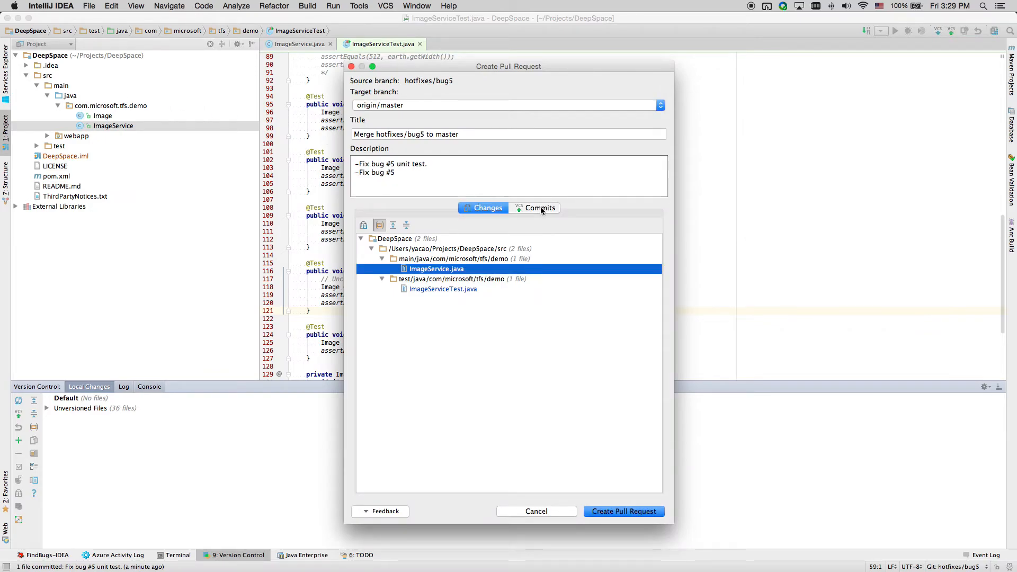
pyautogui.click(540, 208)
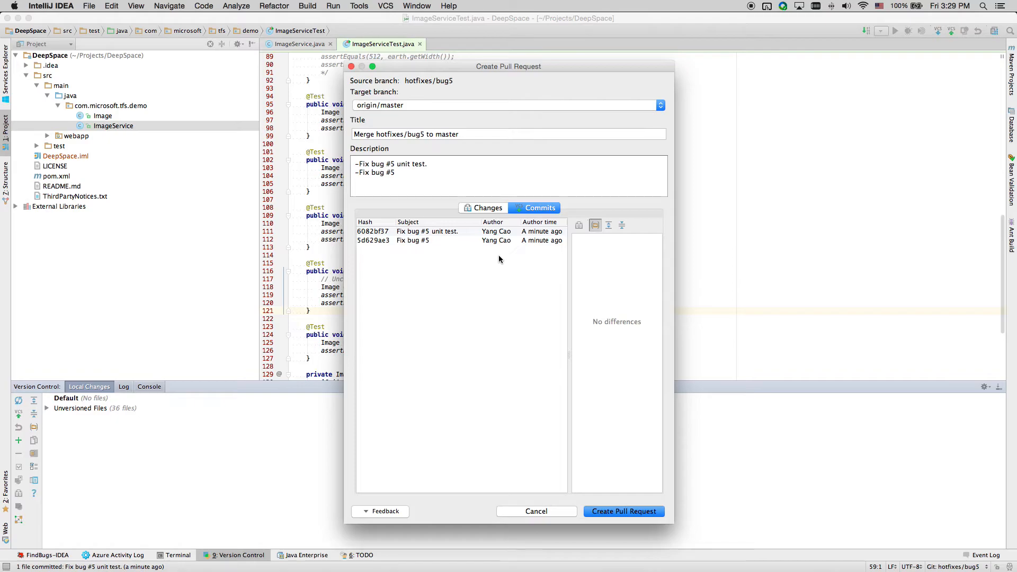
pyautogui.click(488, 208)
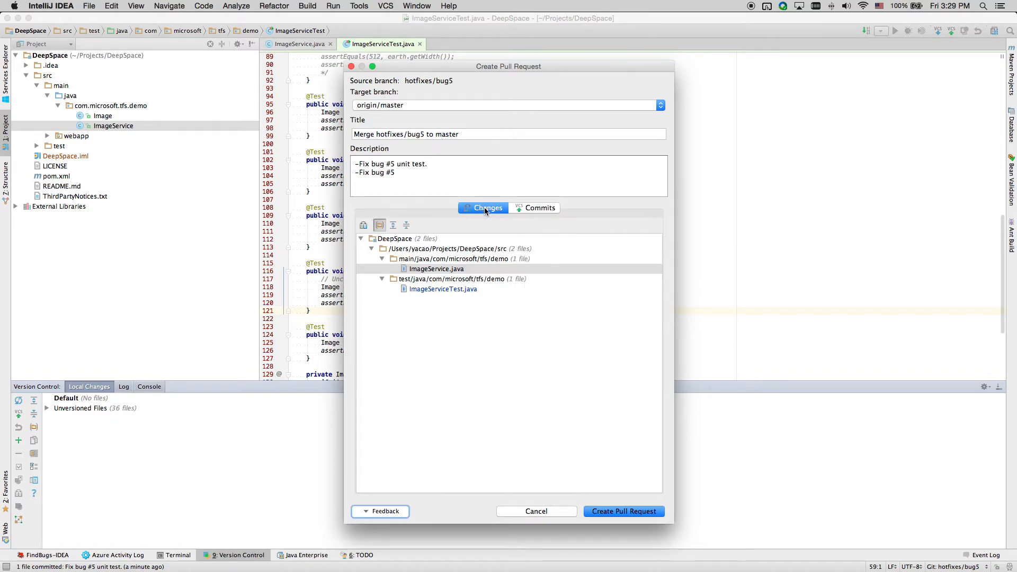
pyautogui.moveTo(511, 417)
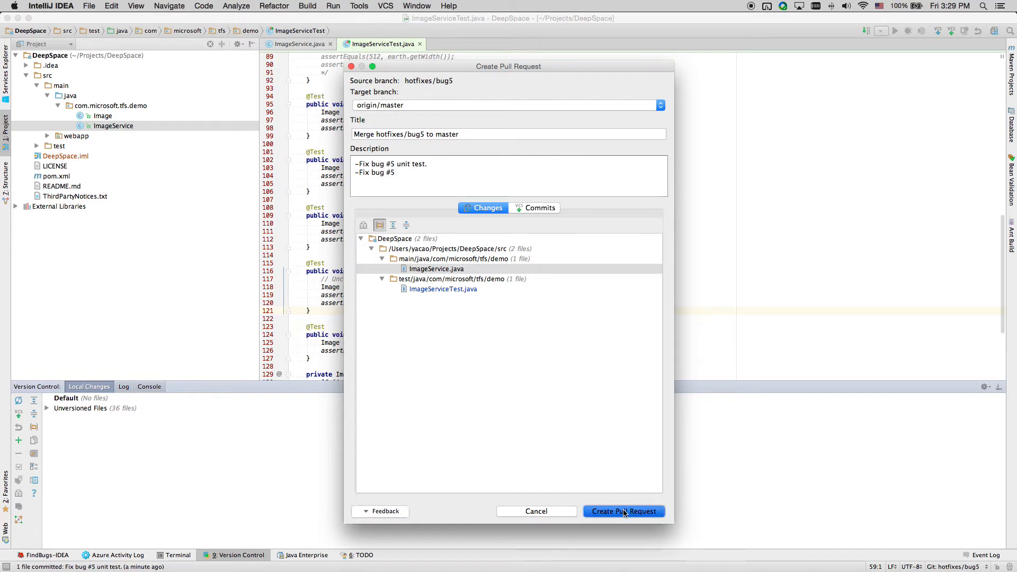
# Submit the pull request, creating Pull Request 8 into master
pyautogui.click(624, 511)
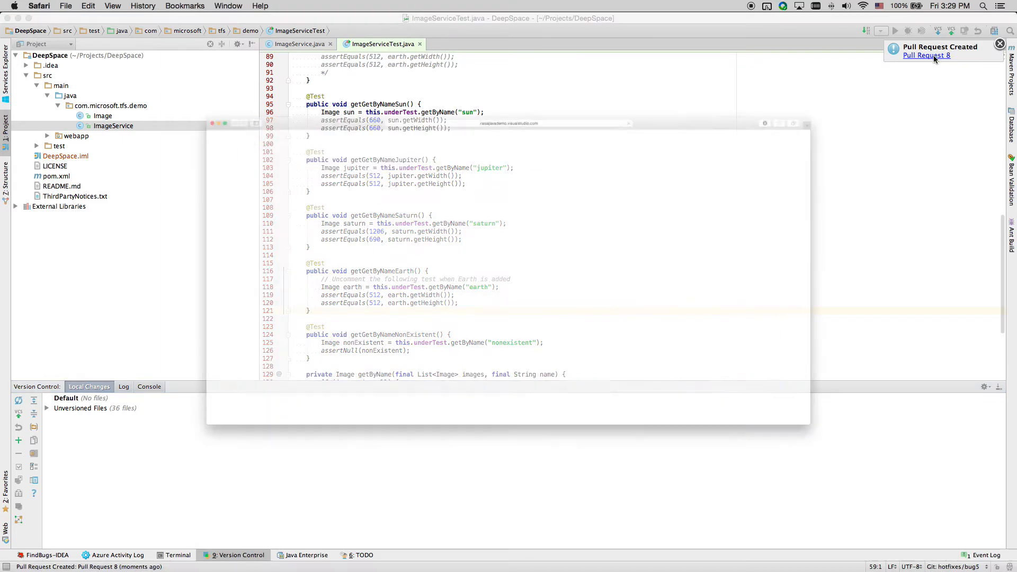
# Open Pull Request 8 online and view its linked work item, Bug 5 Add Missing Earth
pyautogui.click(927, 55)
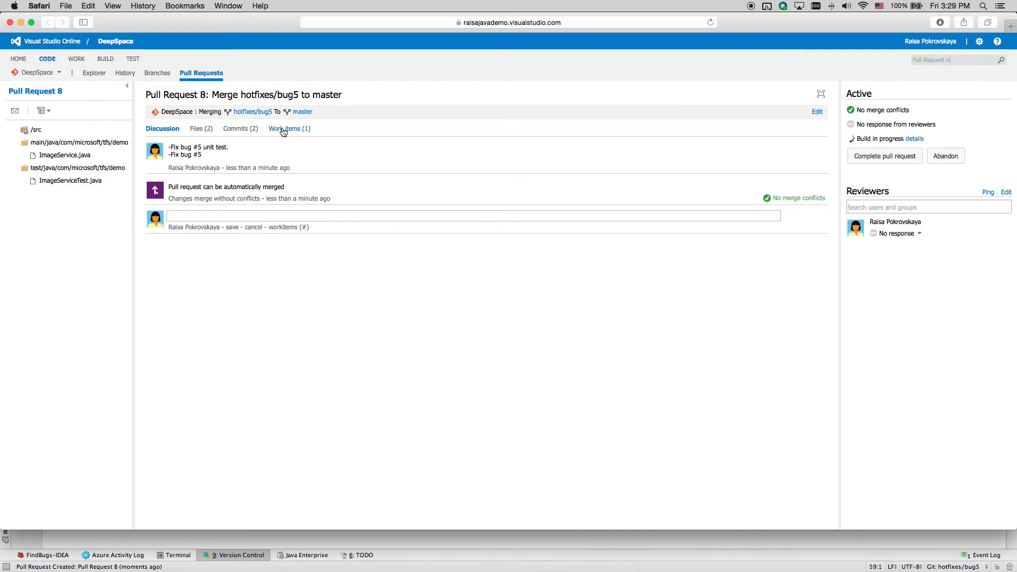
pyautogui.click(283, 128)
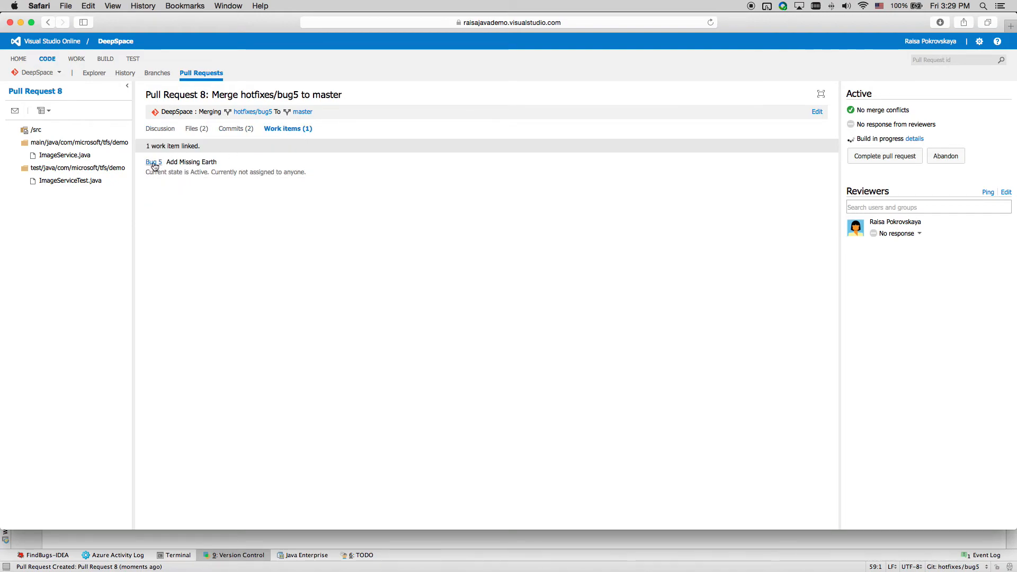
pyautogui.moveTo(834, 131)
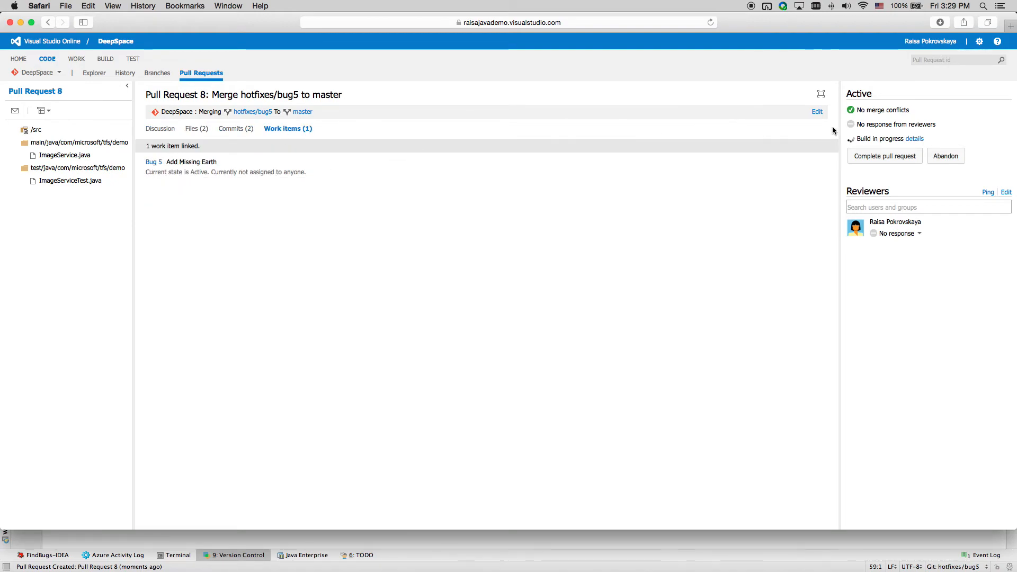
pyautogui.moveTo(885, 139)
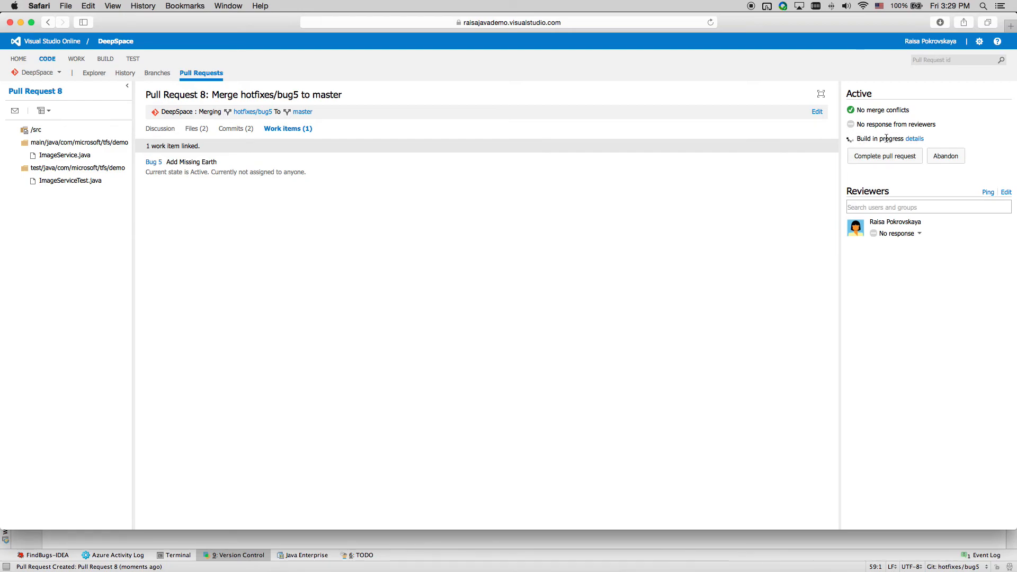
pyautogui.moveTo(174, 135)
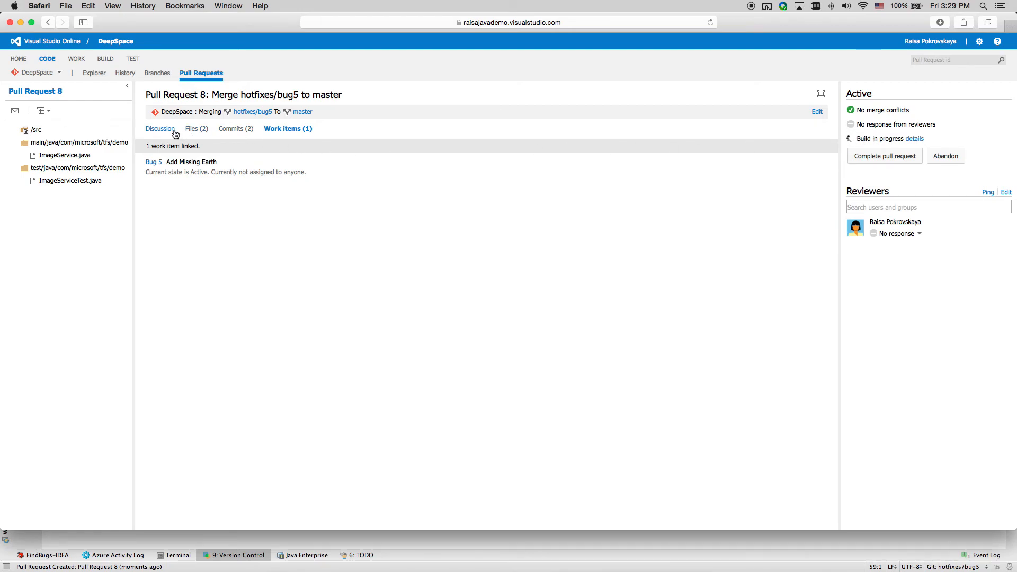